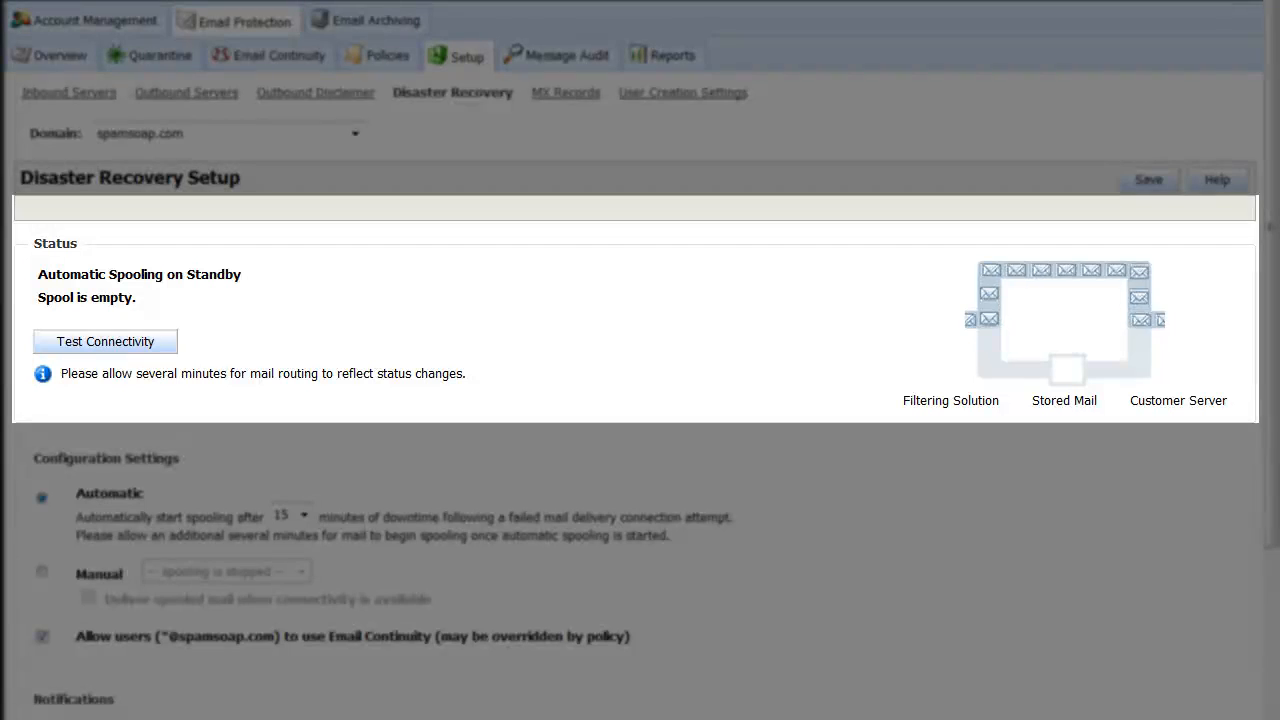
Run Test Connectivity against the customer mail server and acknowledge the success message
left_click(104, 340)
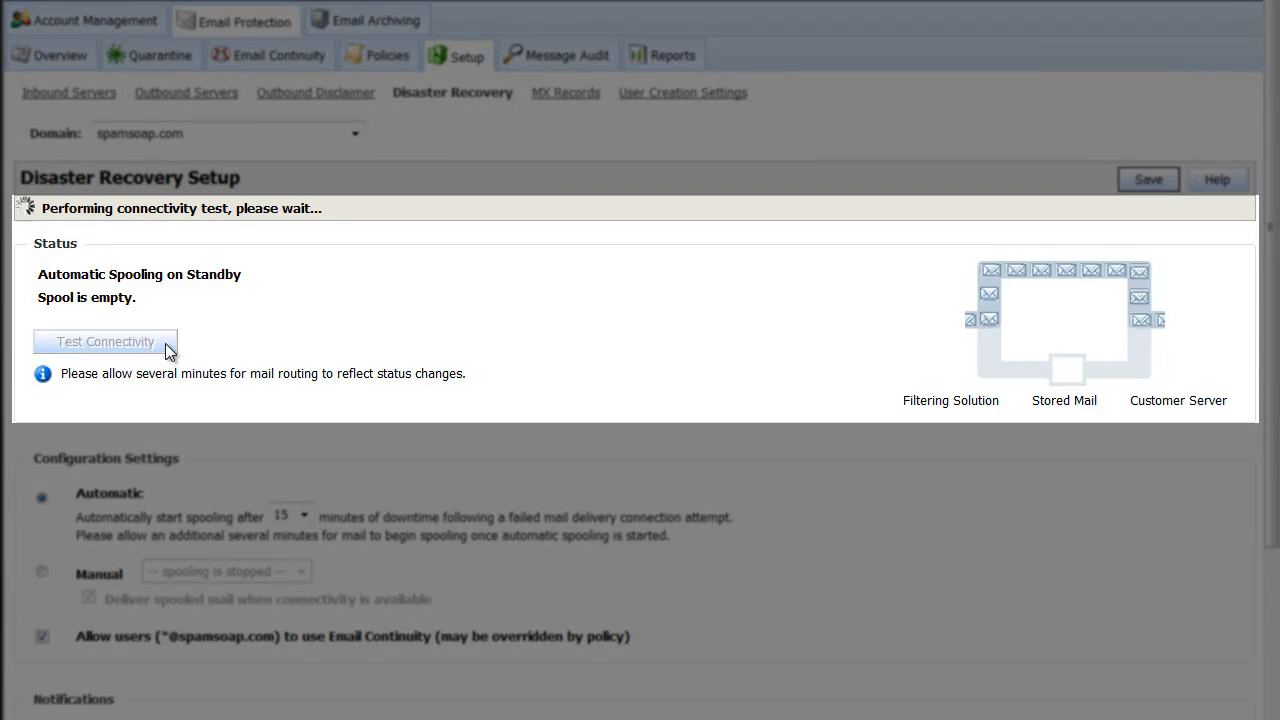
left_click(104, 340)
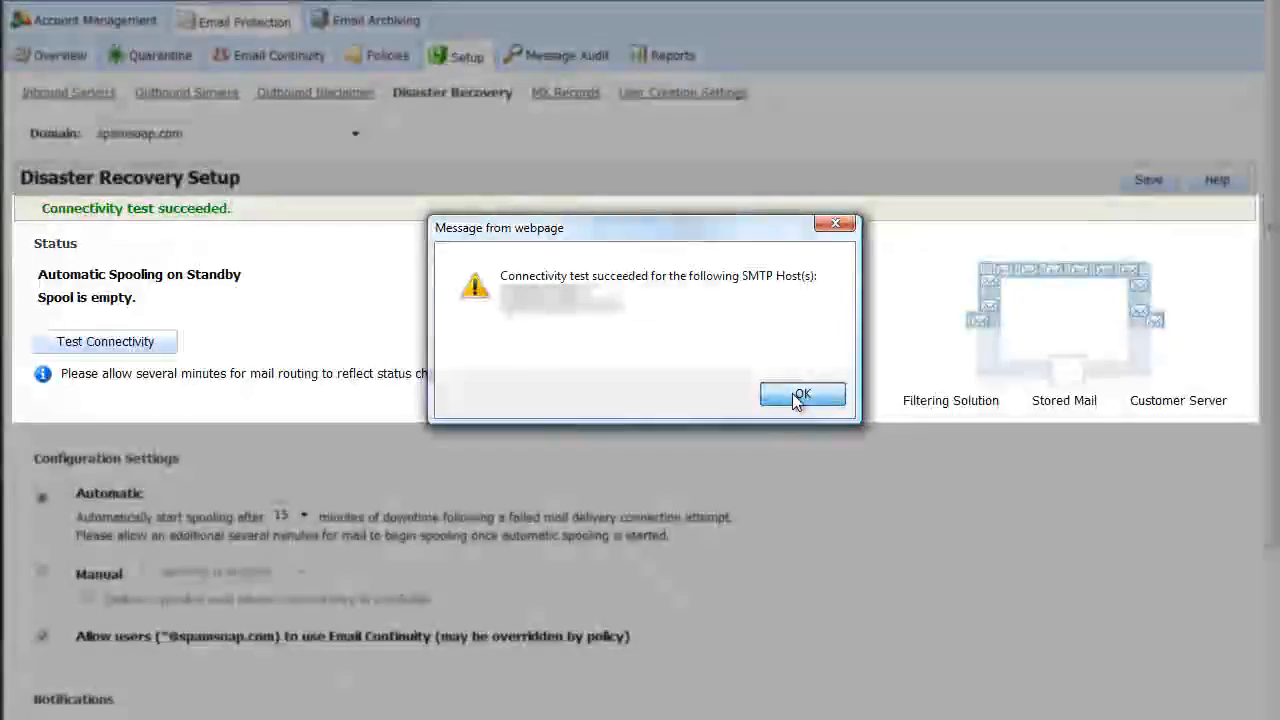
left_click(802, 394)
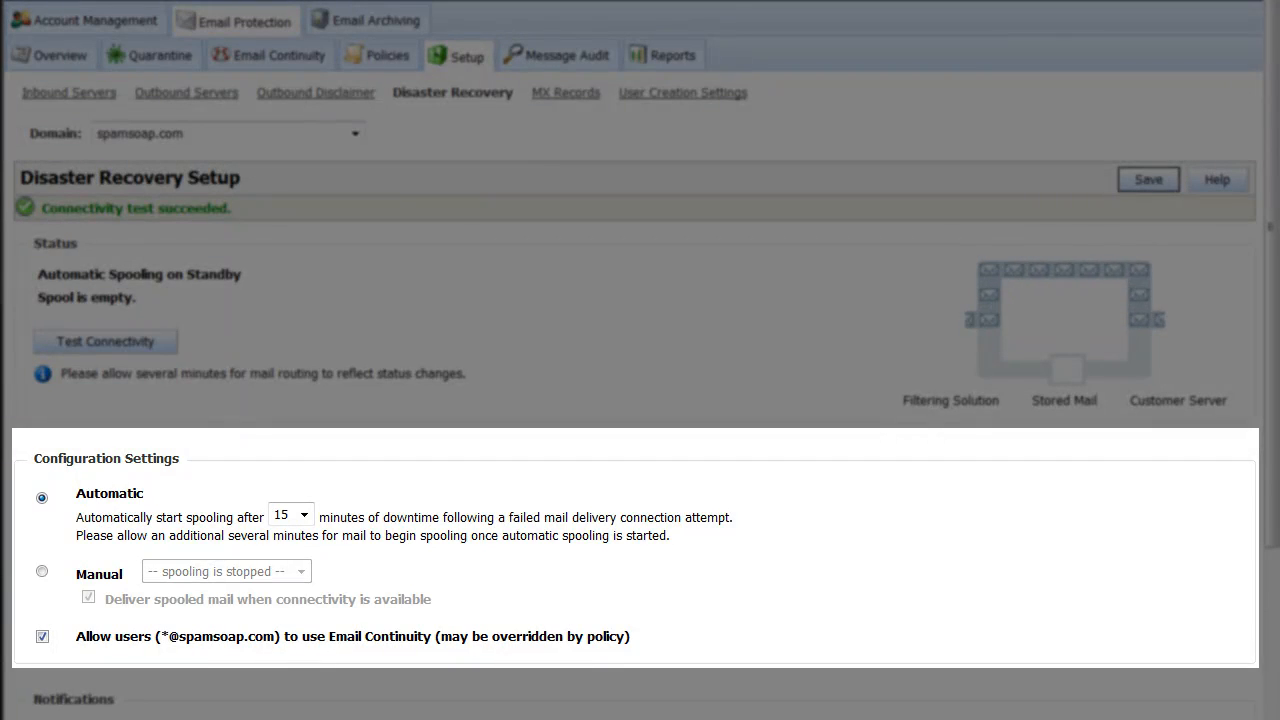
mouse_move(276, 492)
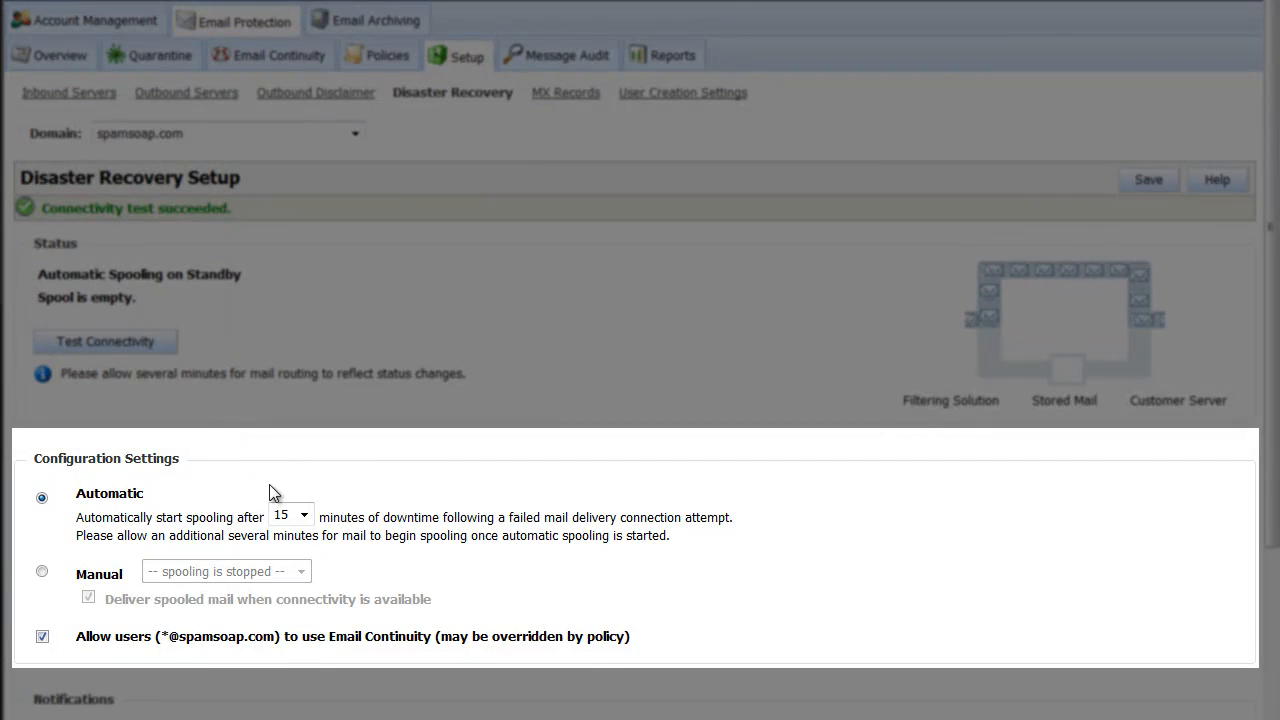
Set automatic delay to 25 minutes, then choose Manual mode with Start Spooling
left_click(304, 514)
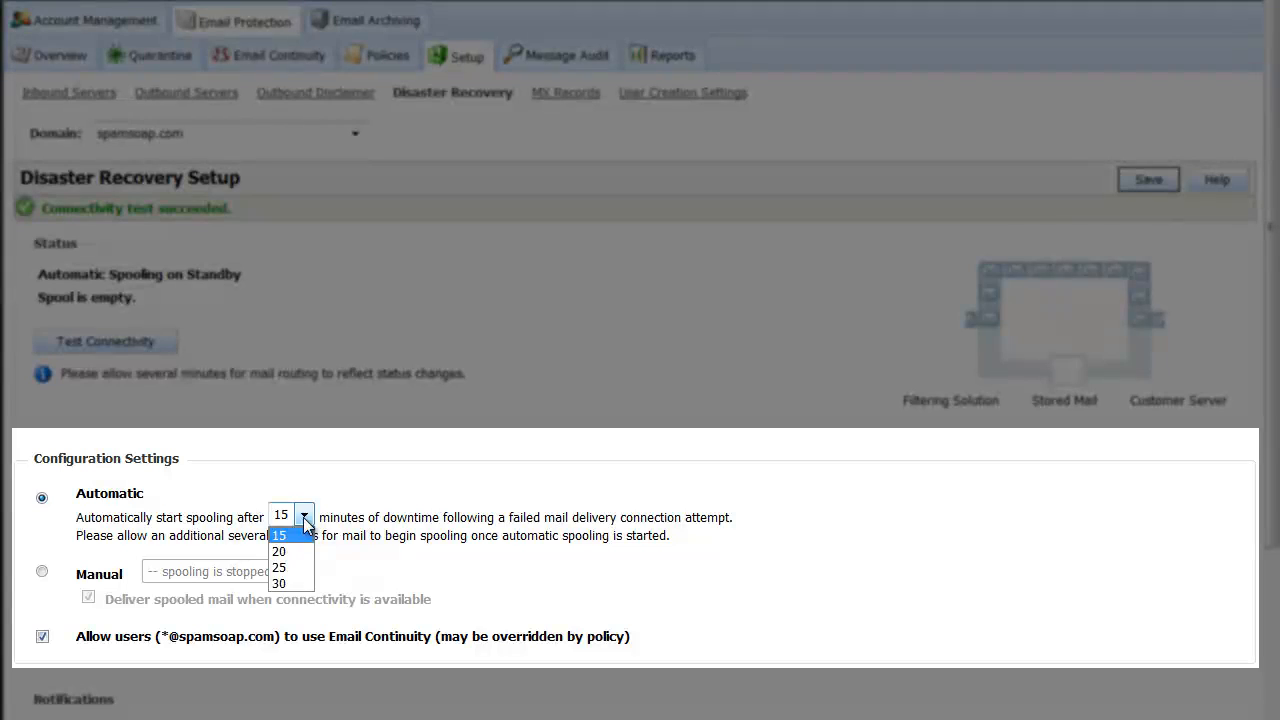
mouse_move(280, 568)
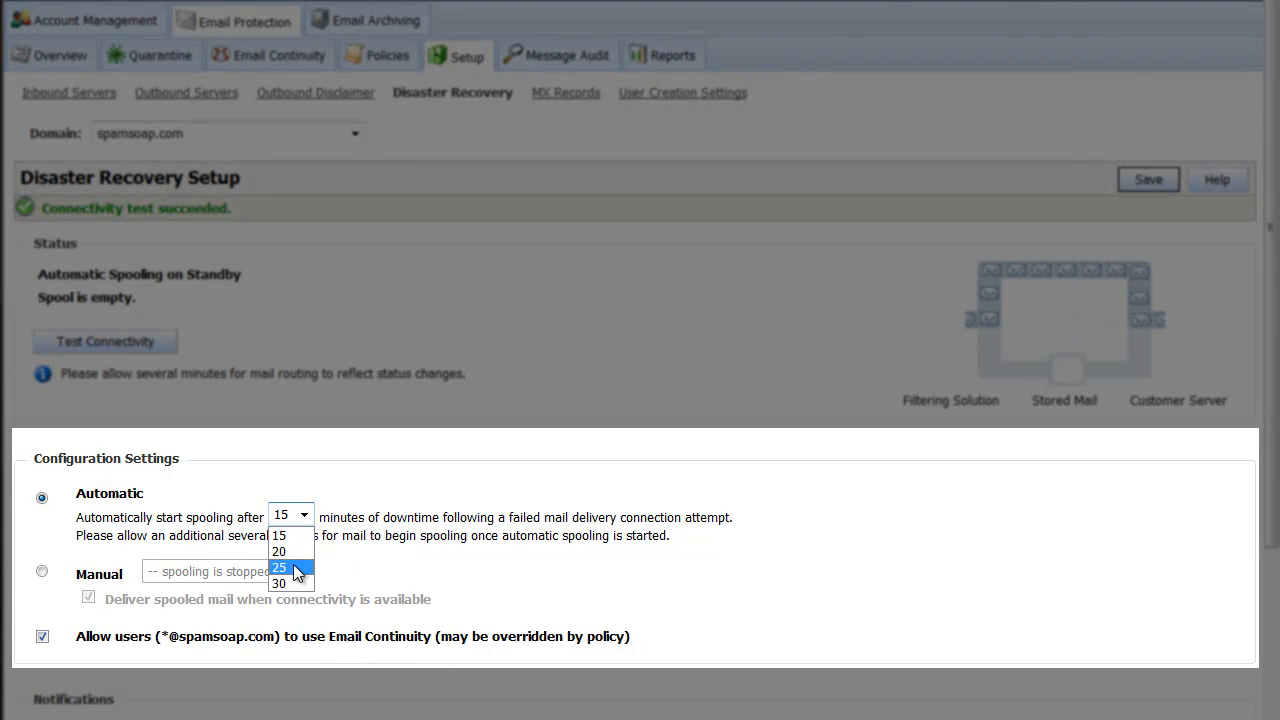
left_click(280, 568)
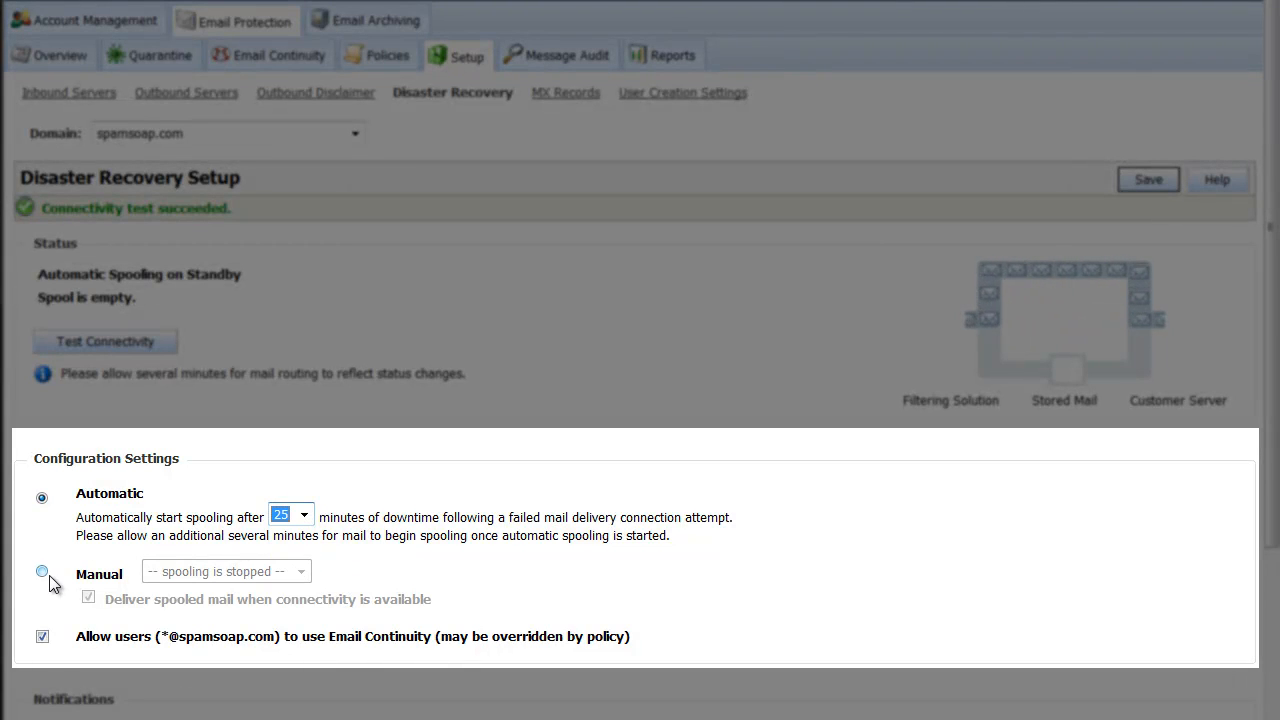
left_click(42, 572)
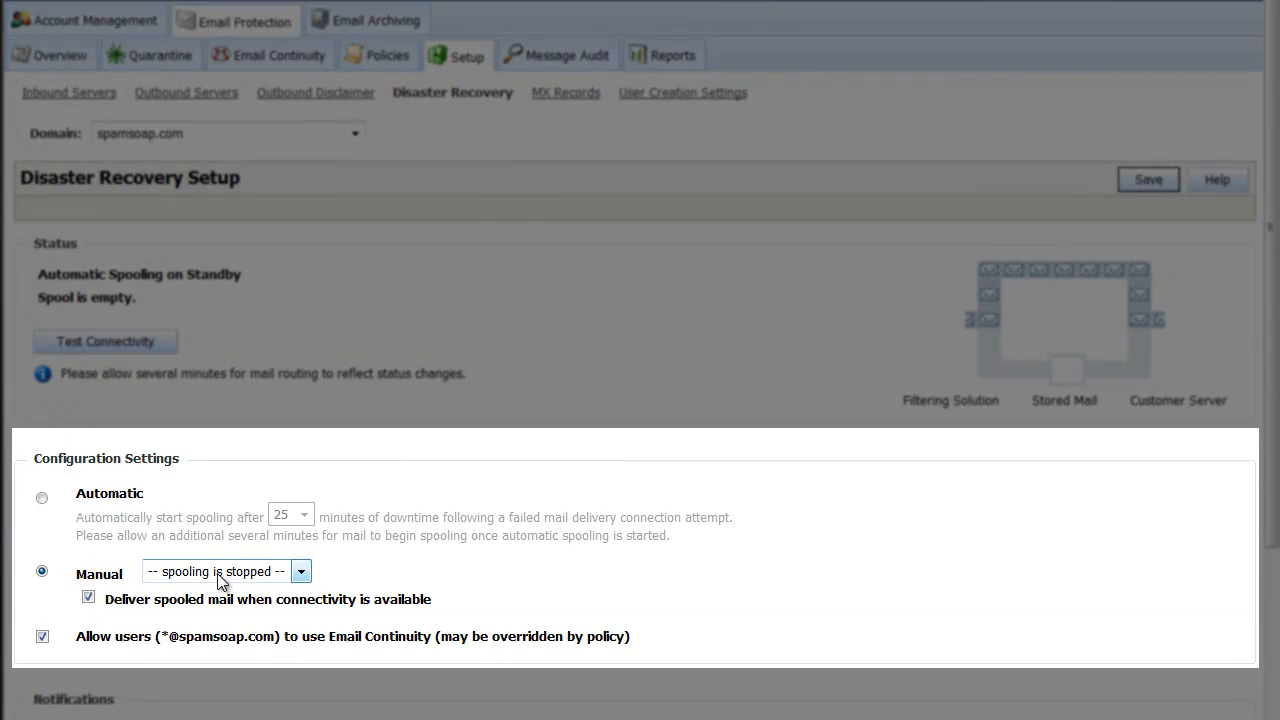
left_click(224, 572)
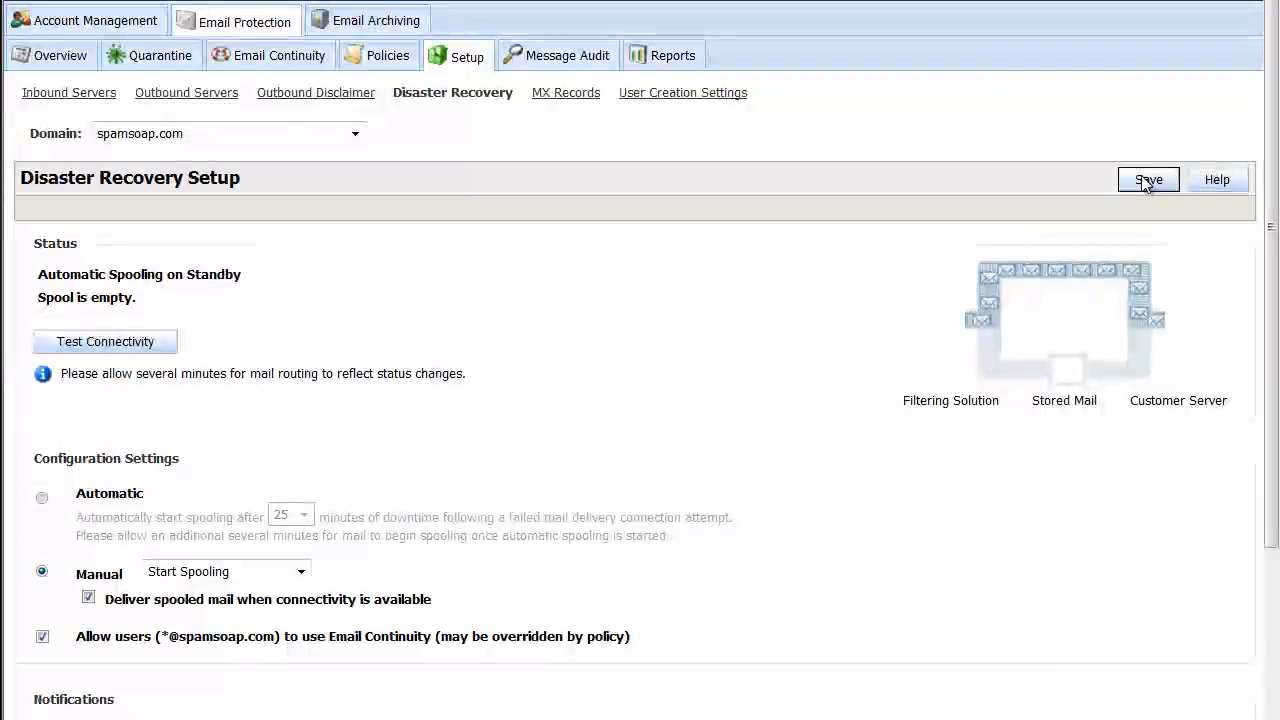
Save manual Start Spooling, then change it to Stop Spooling and save again
left_click(1148, 180)
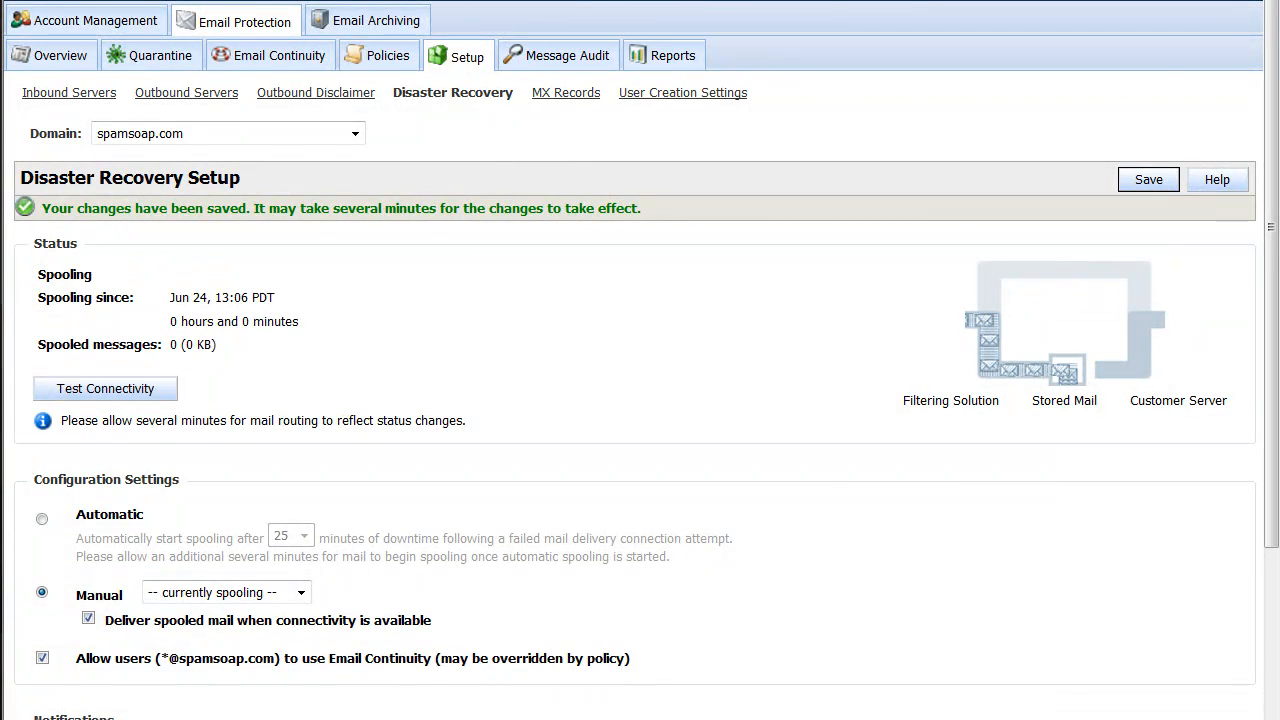
left_click(300, 592)
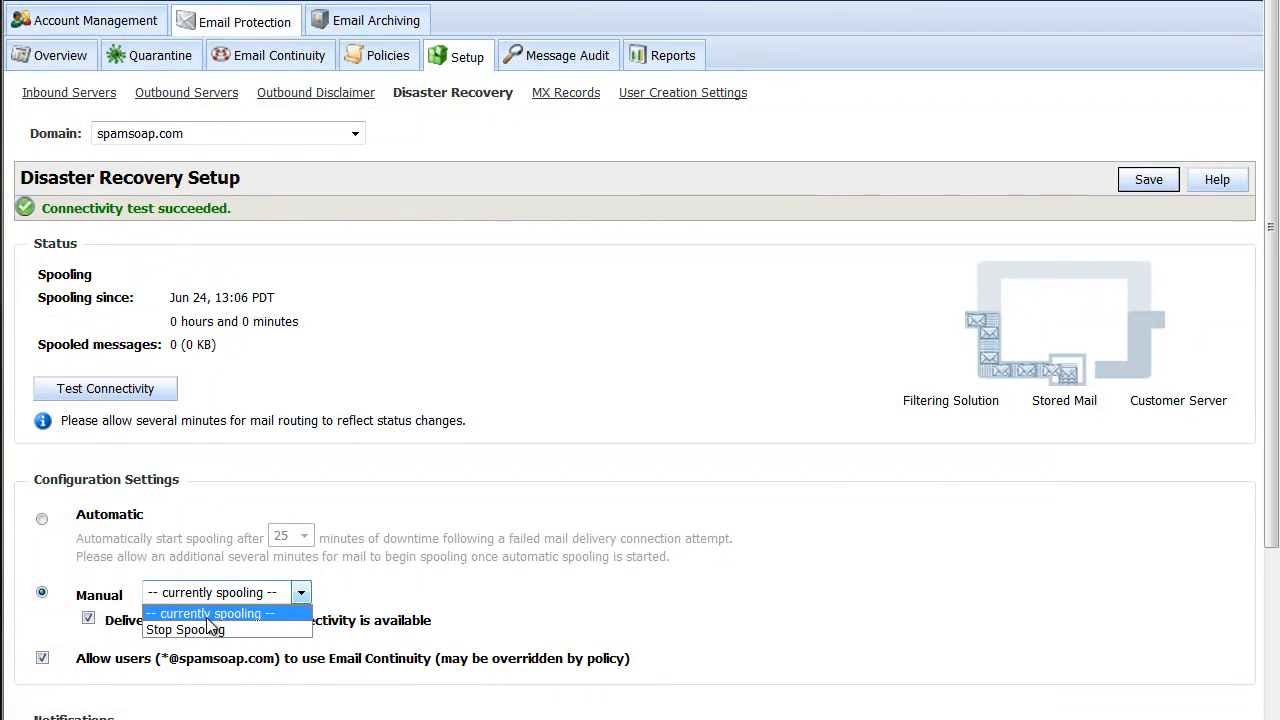
left_click(184, 628)
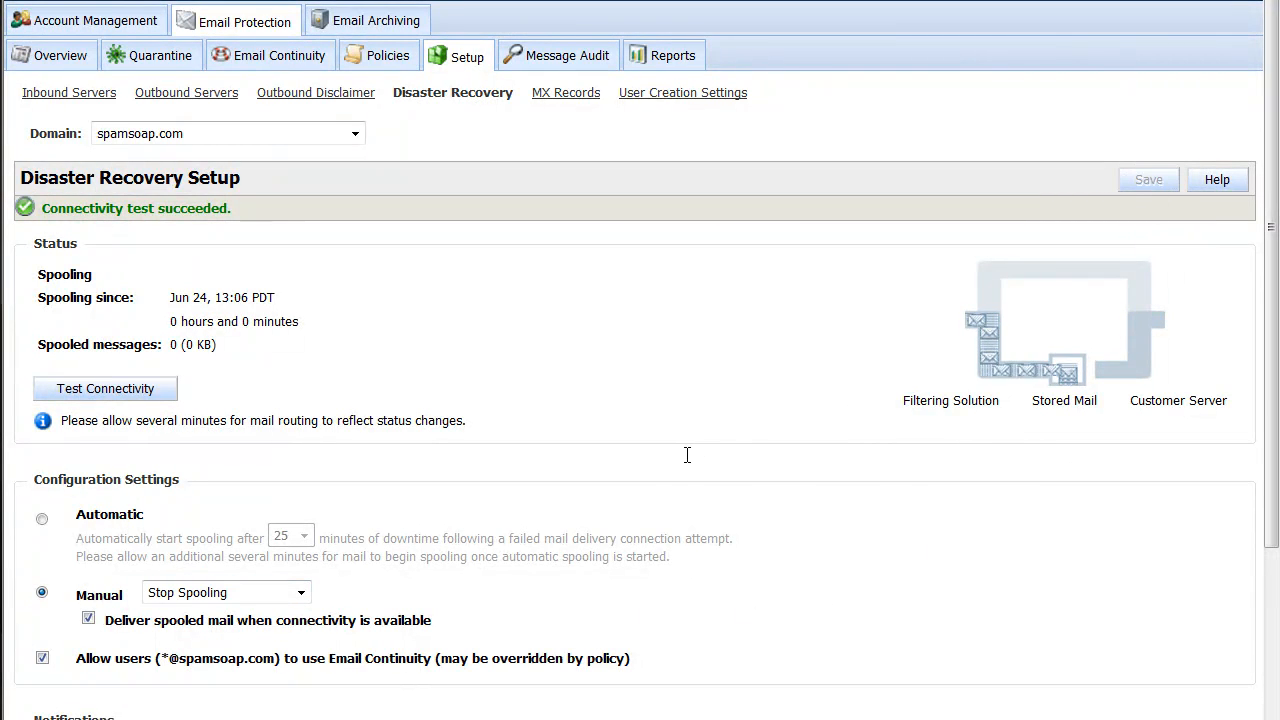
left_click(1148, 180)
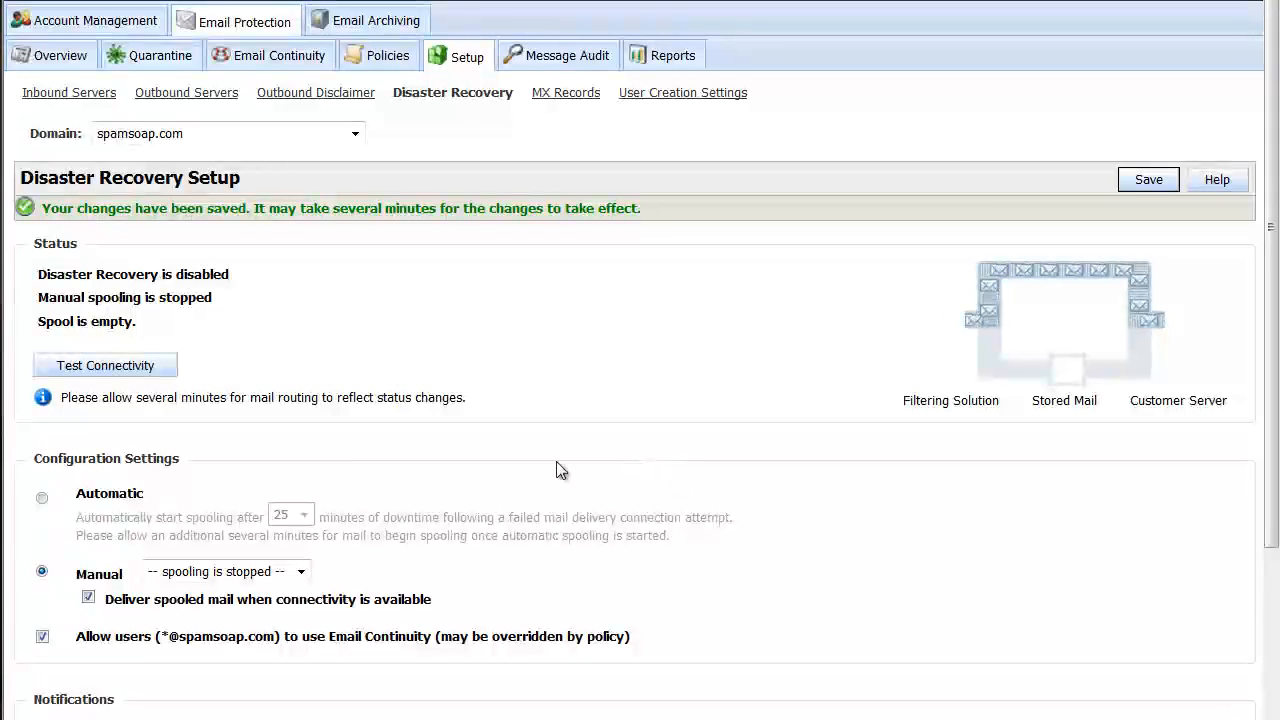
Switch back to Automatic spooling after 25 minutes and save the setting
left_click(42, 496)
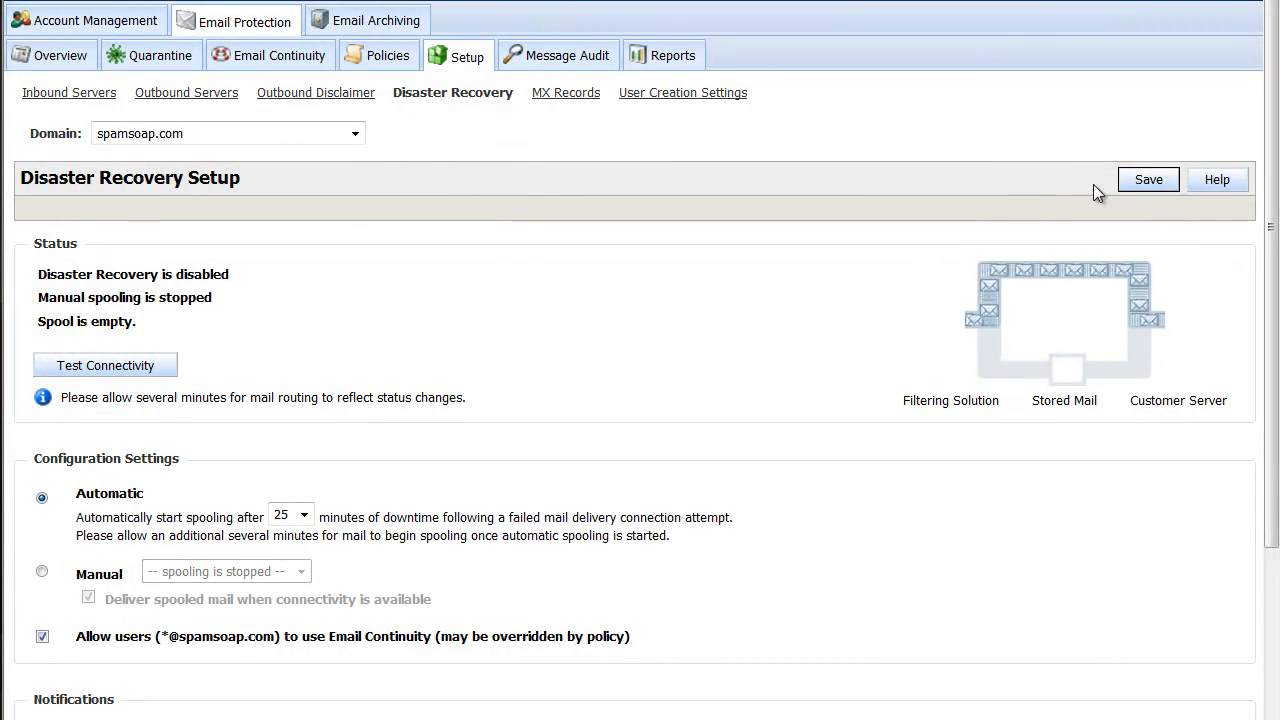
left_click(1148, 180)
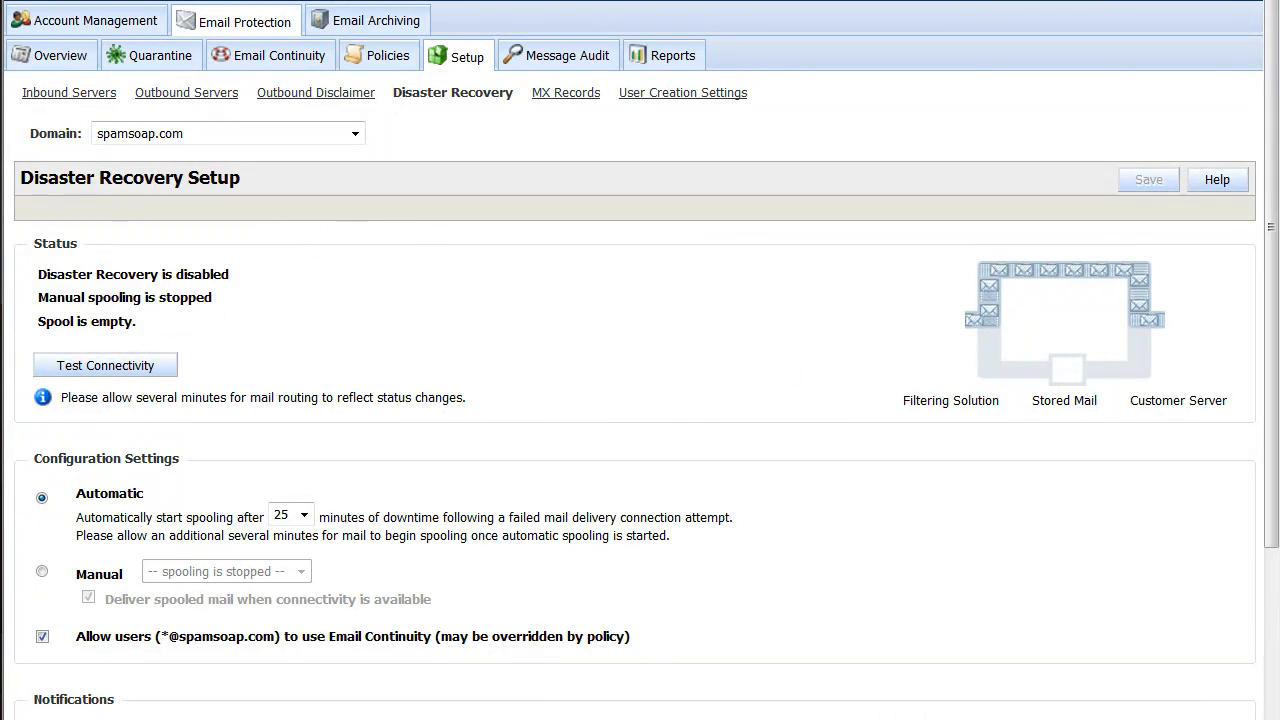
left_click(1148, 180)
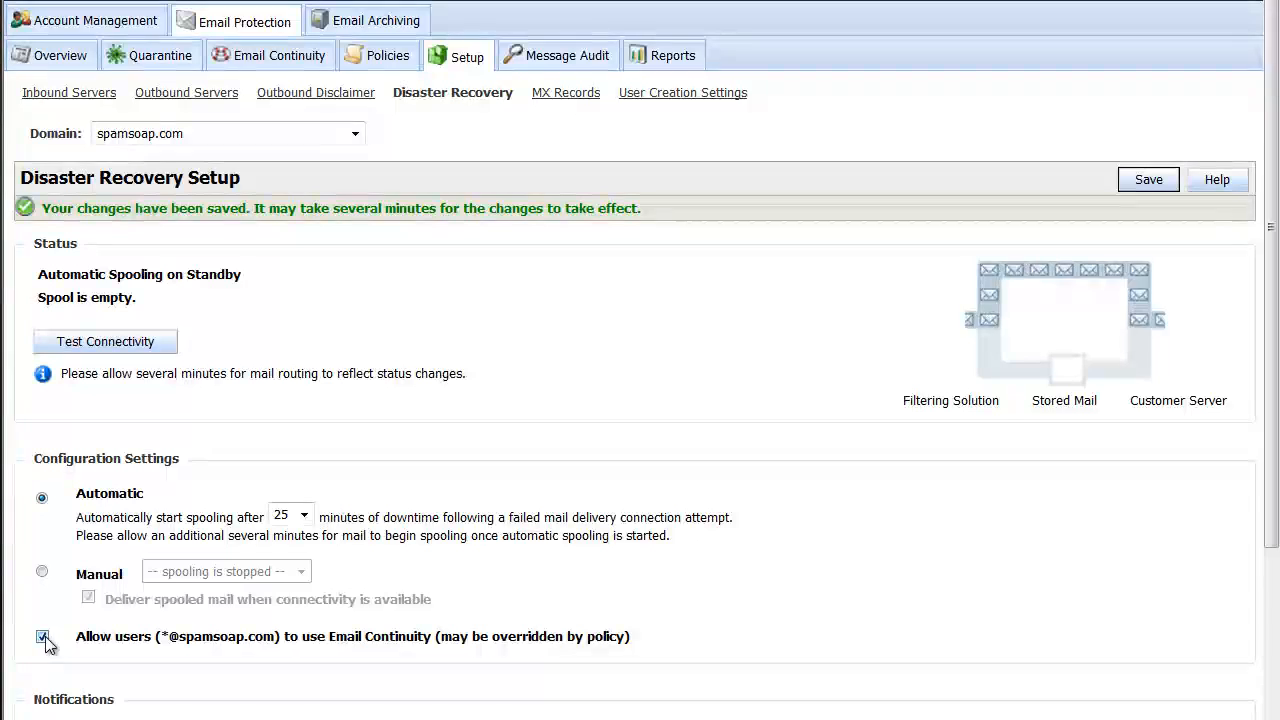
left_click(42, 636)
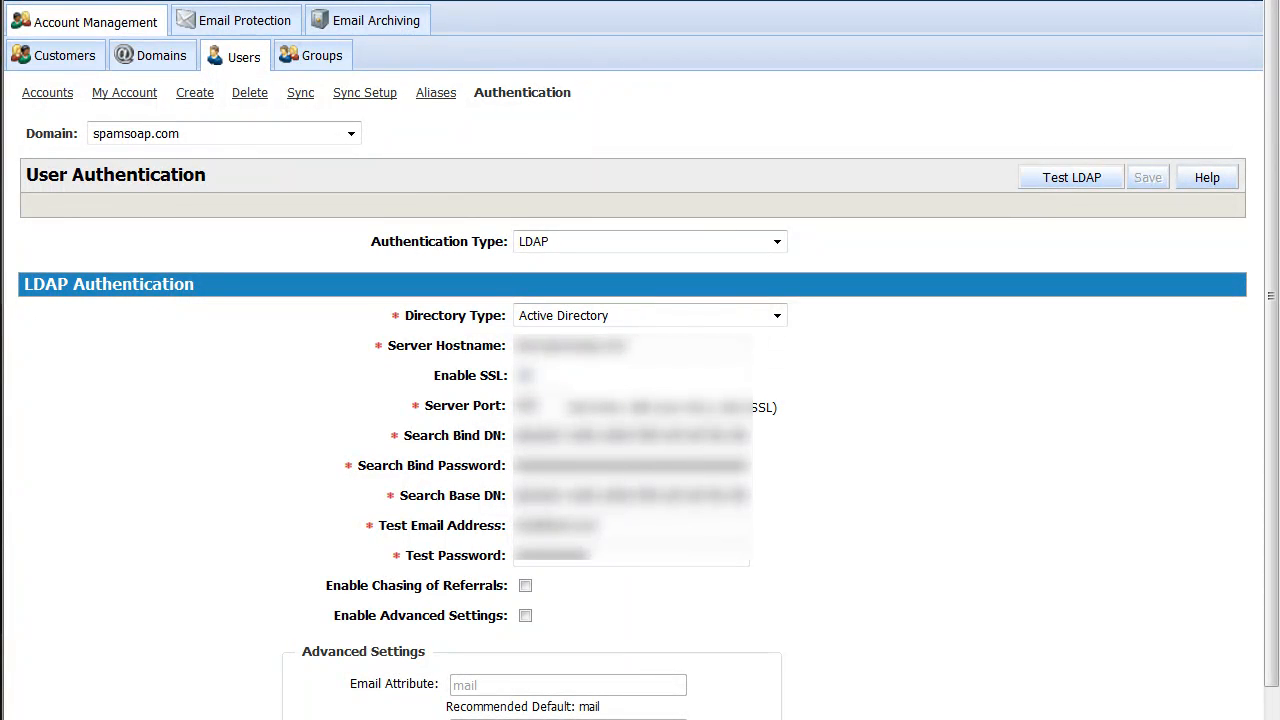
mouse_move(436, 370)
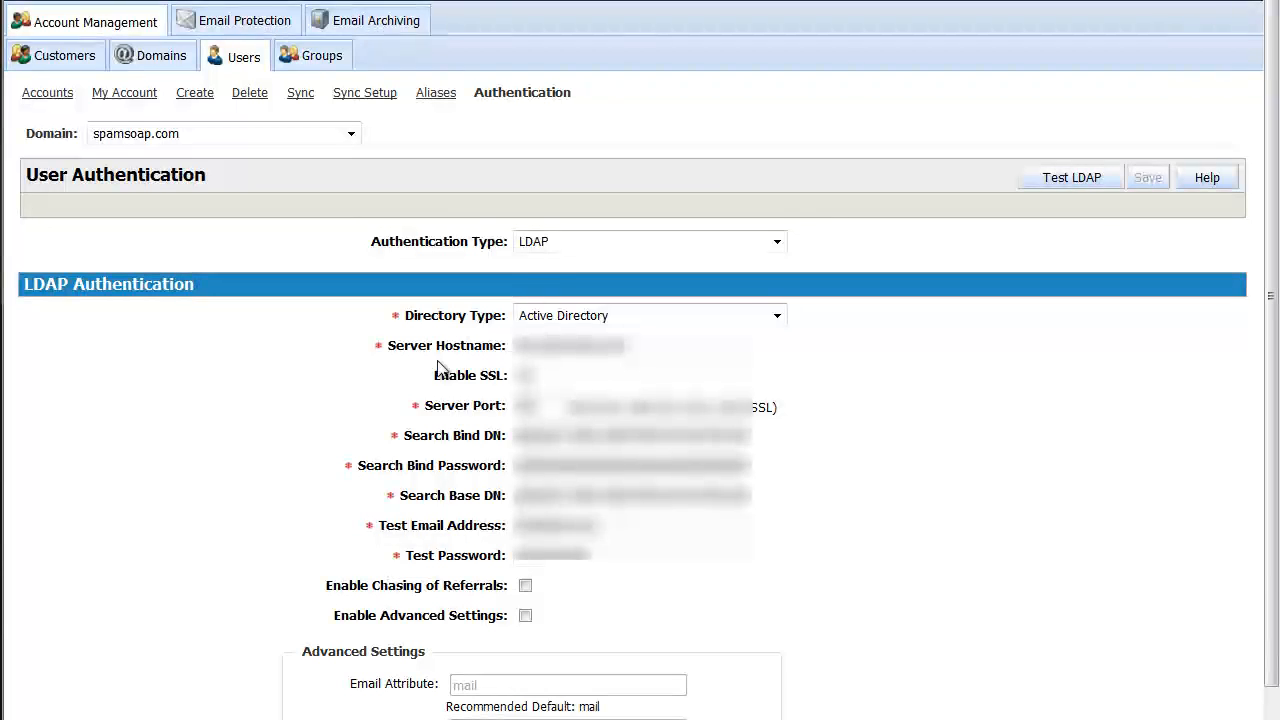
left_click(776, 240)
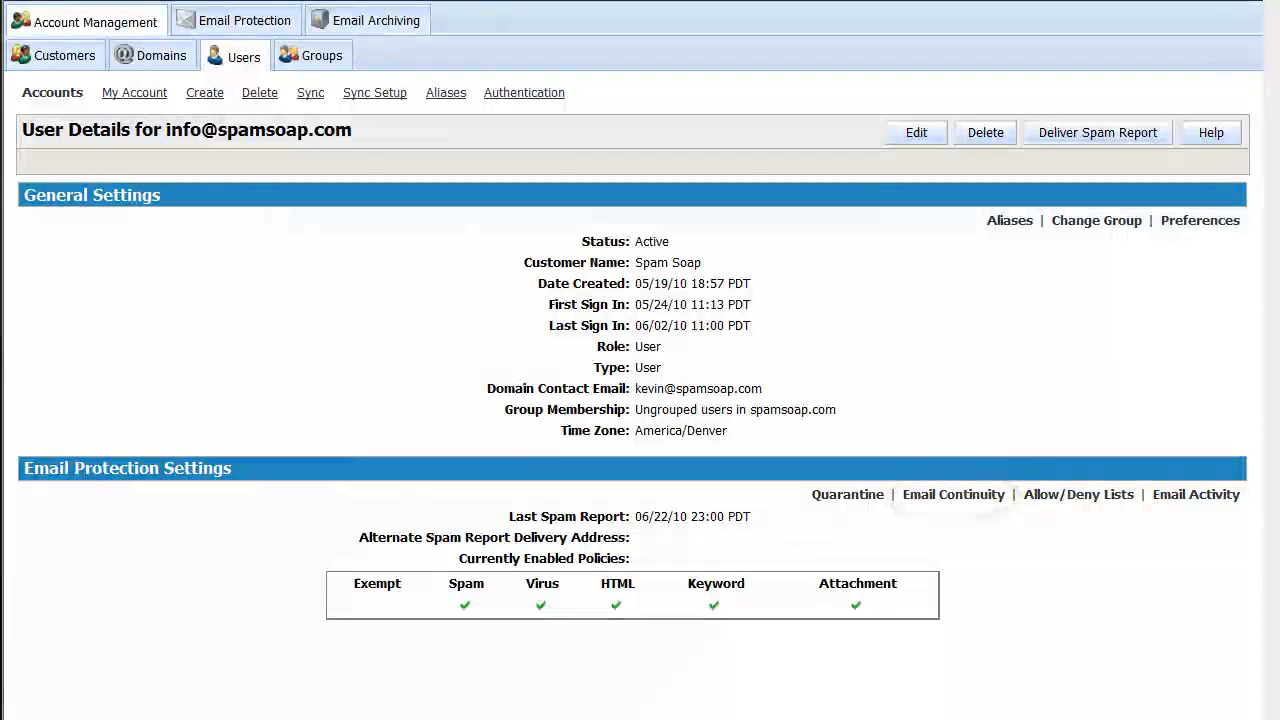
left_click(952, 494)
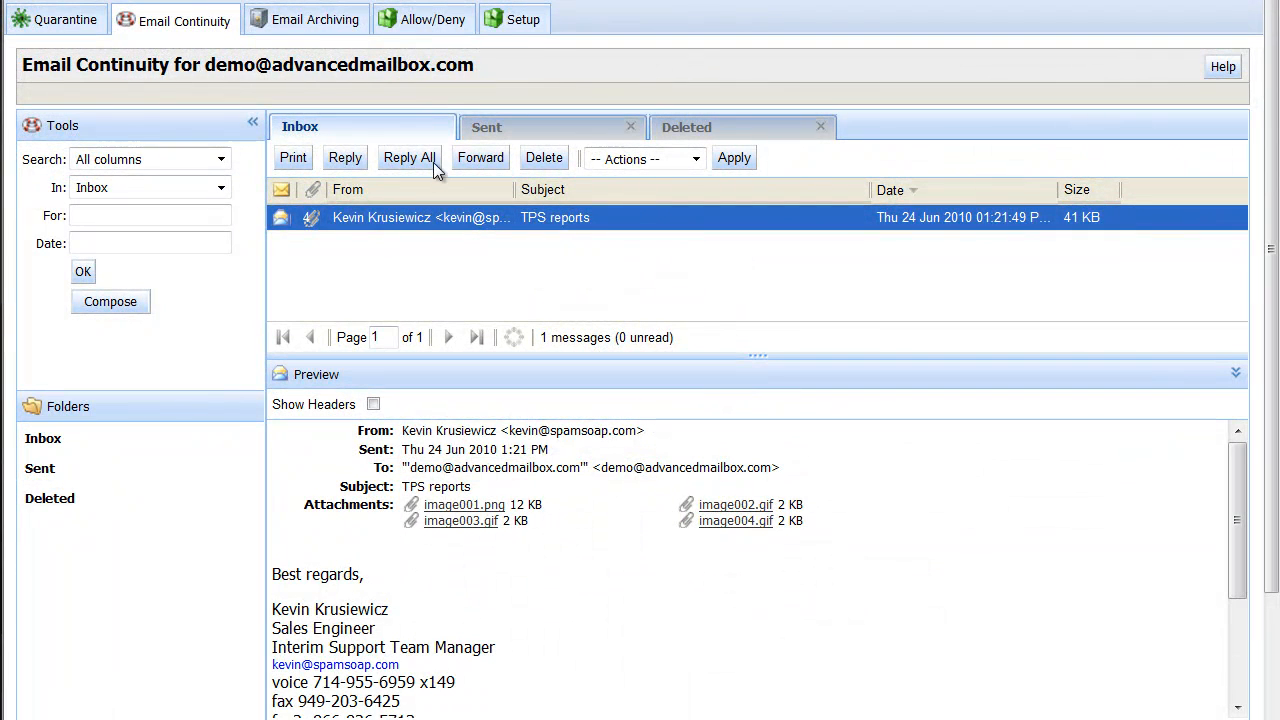
mouse_move(480, 162)
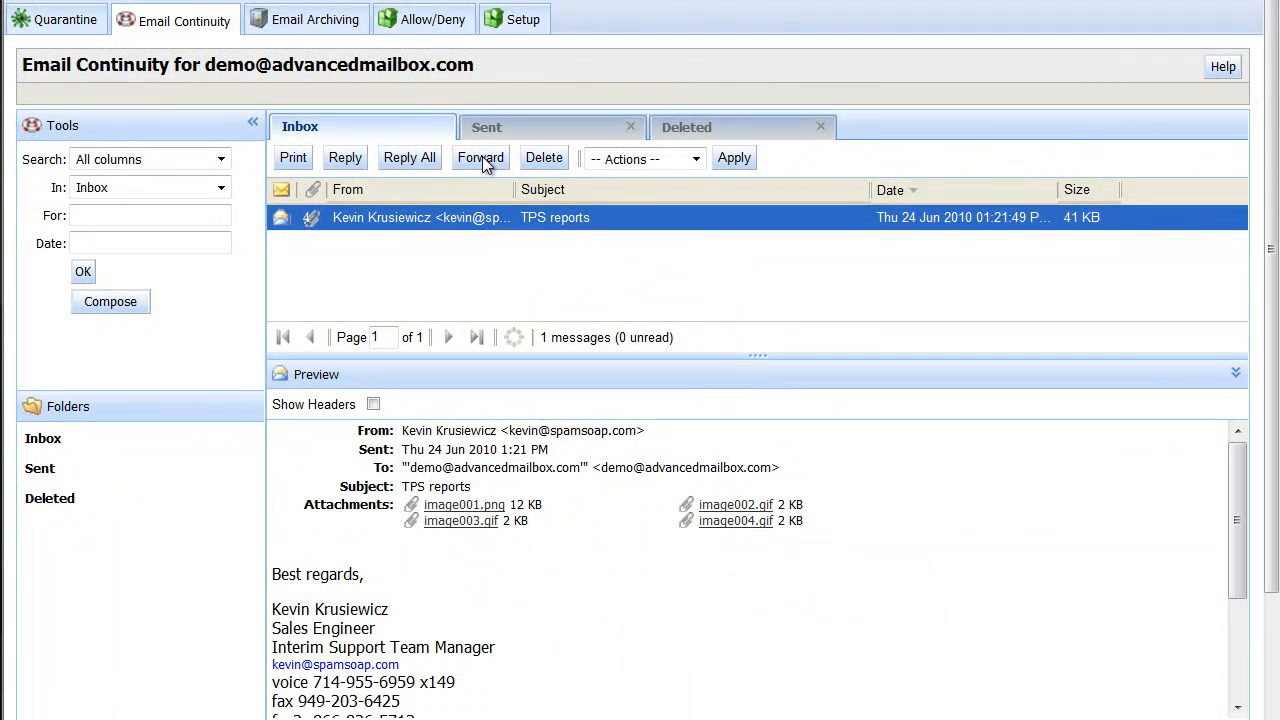
left_click(480, 156)
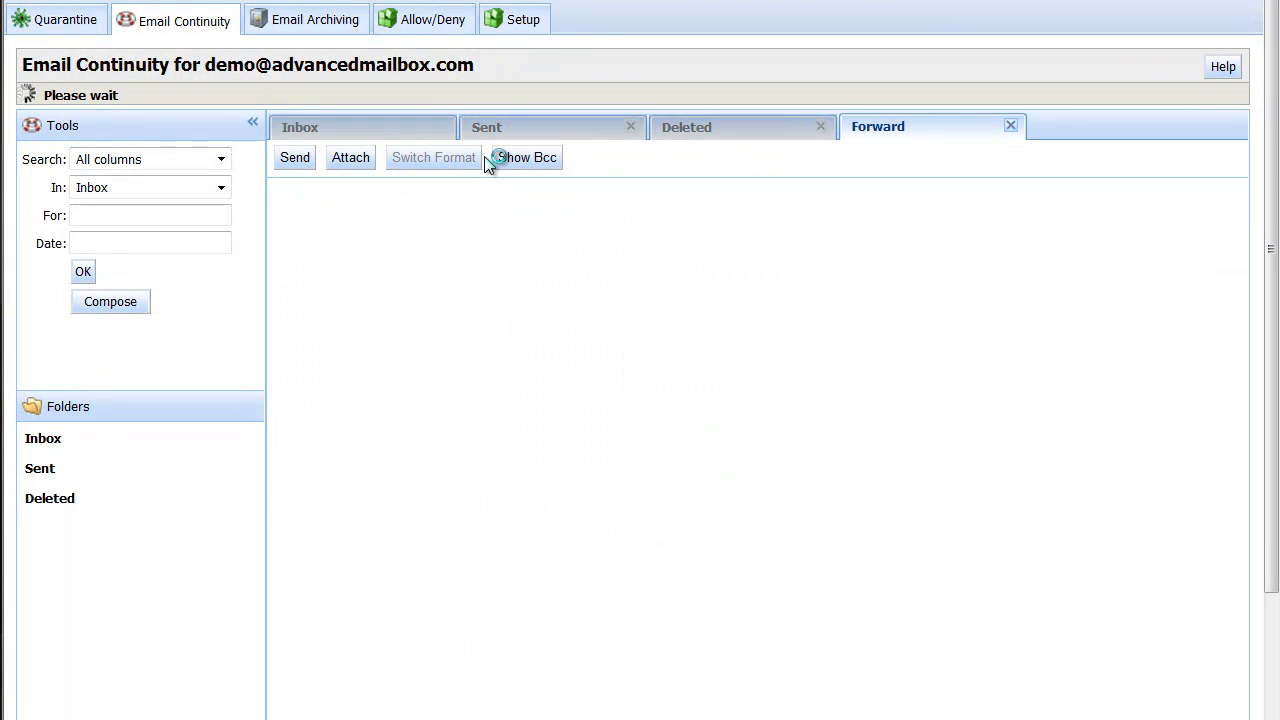
left_click(432, 156)
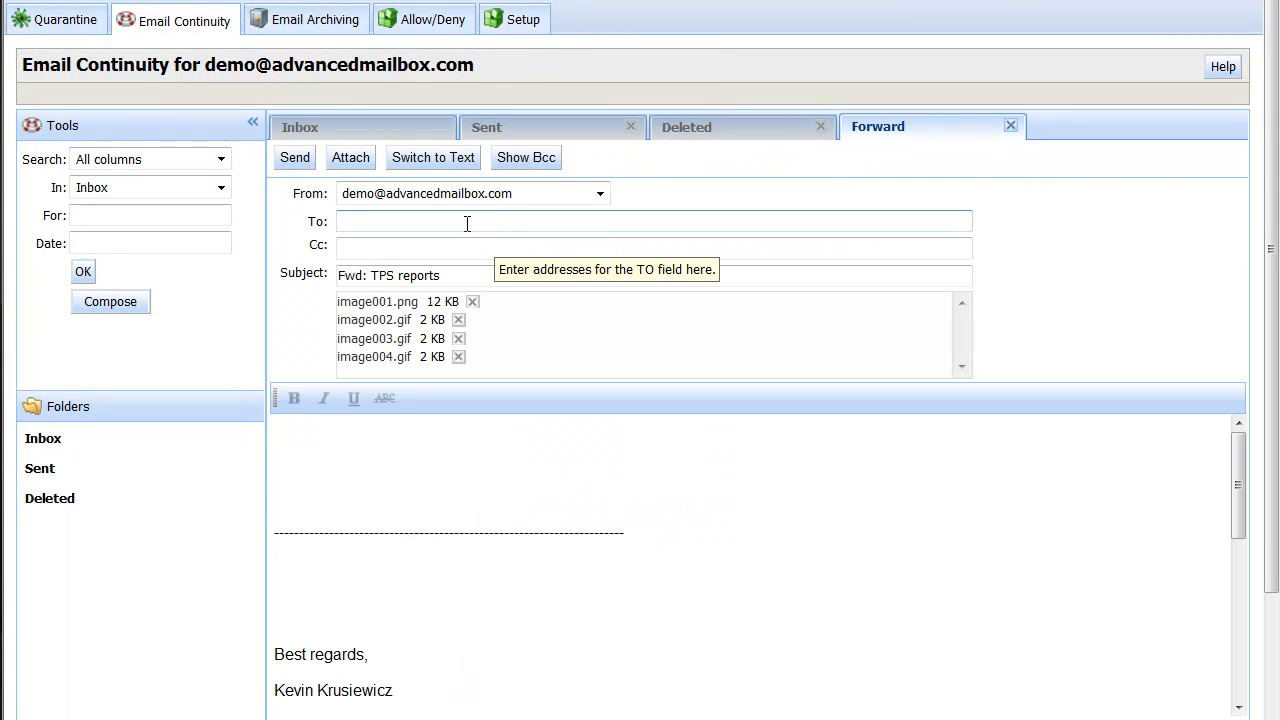
type("john@john")
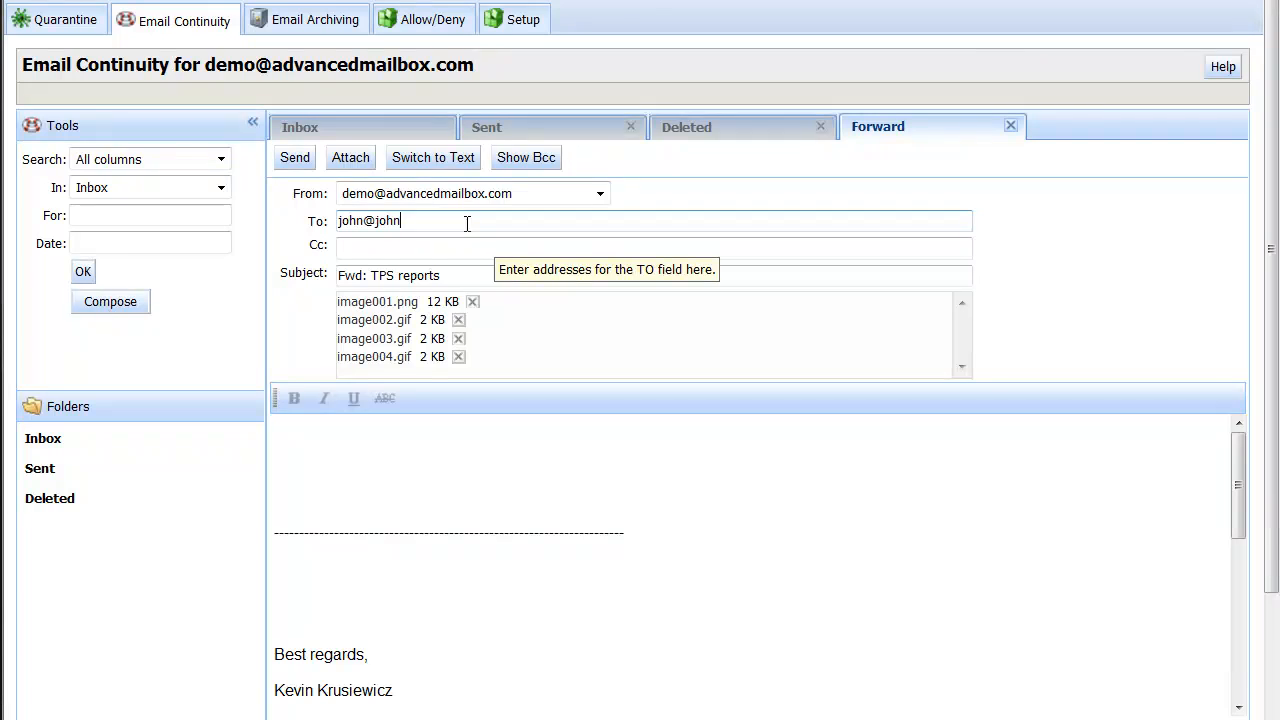
type("doe.com")
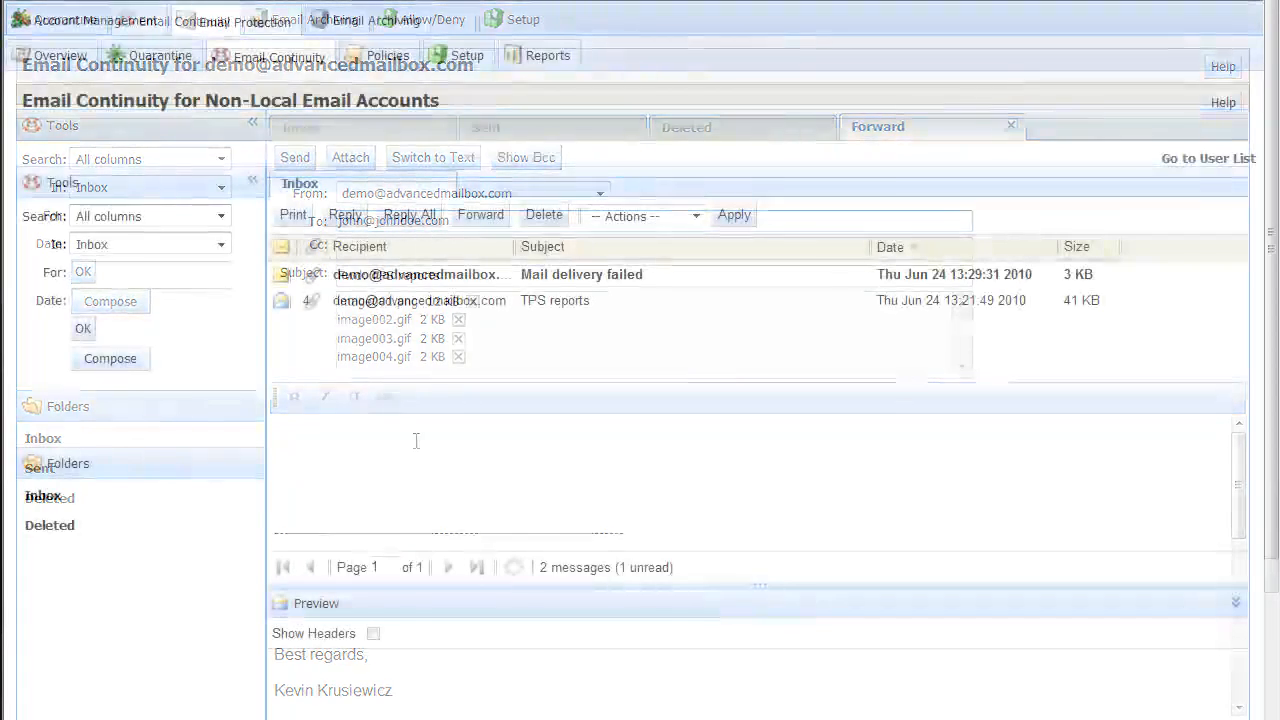
Return to Disaster Recovery setup for advancedmailbox.com, select Automatic spooling and save
left_click(1012, 126)
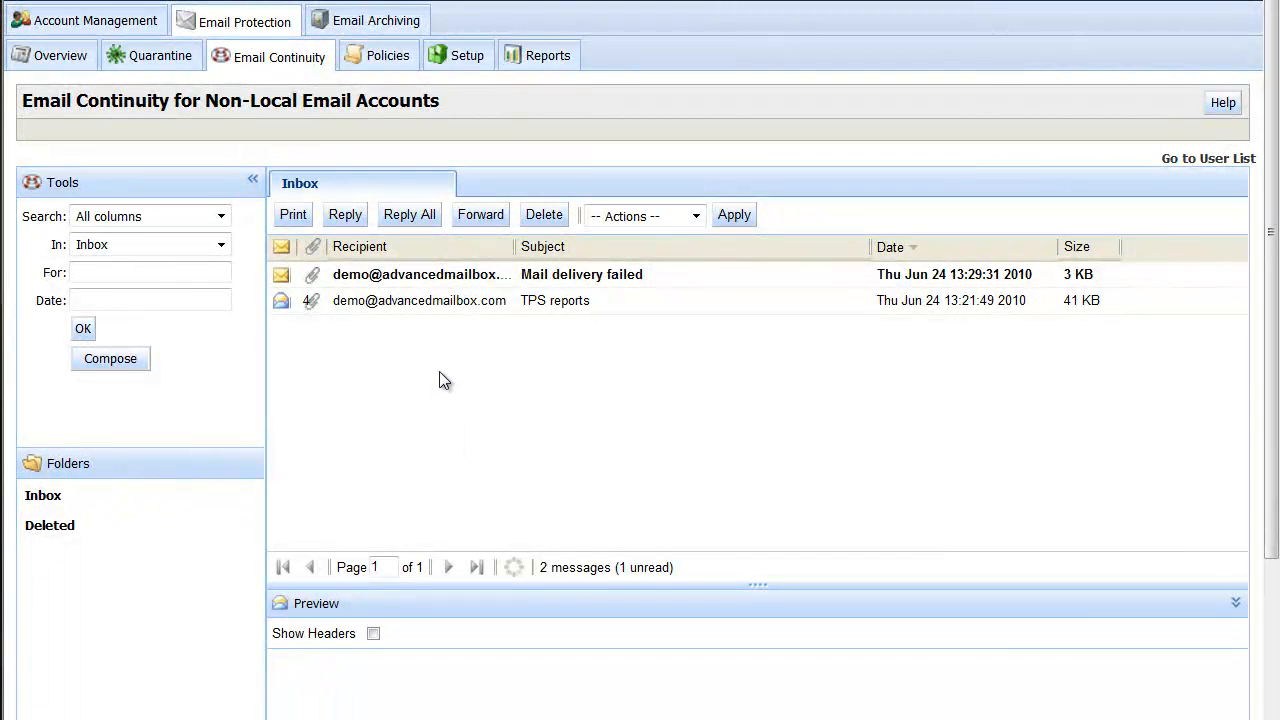
mouse_move(444, 364)
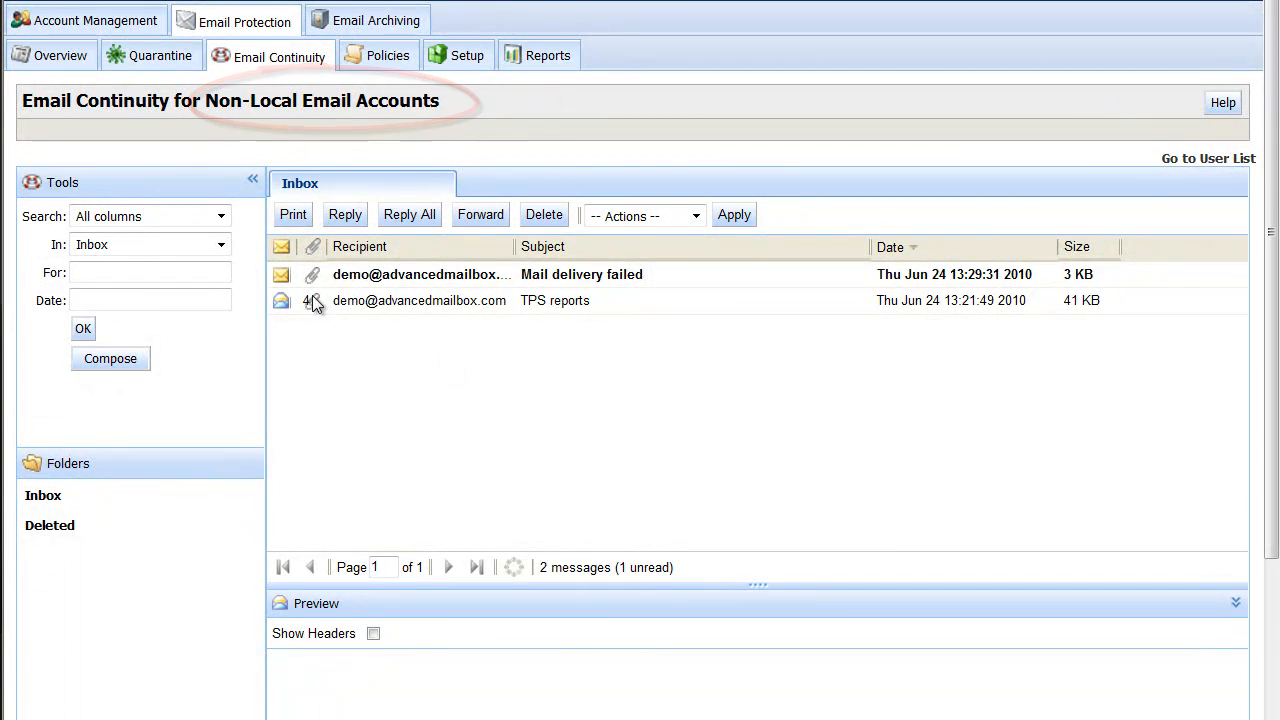
left_click(468, 56)
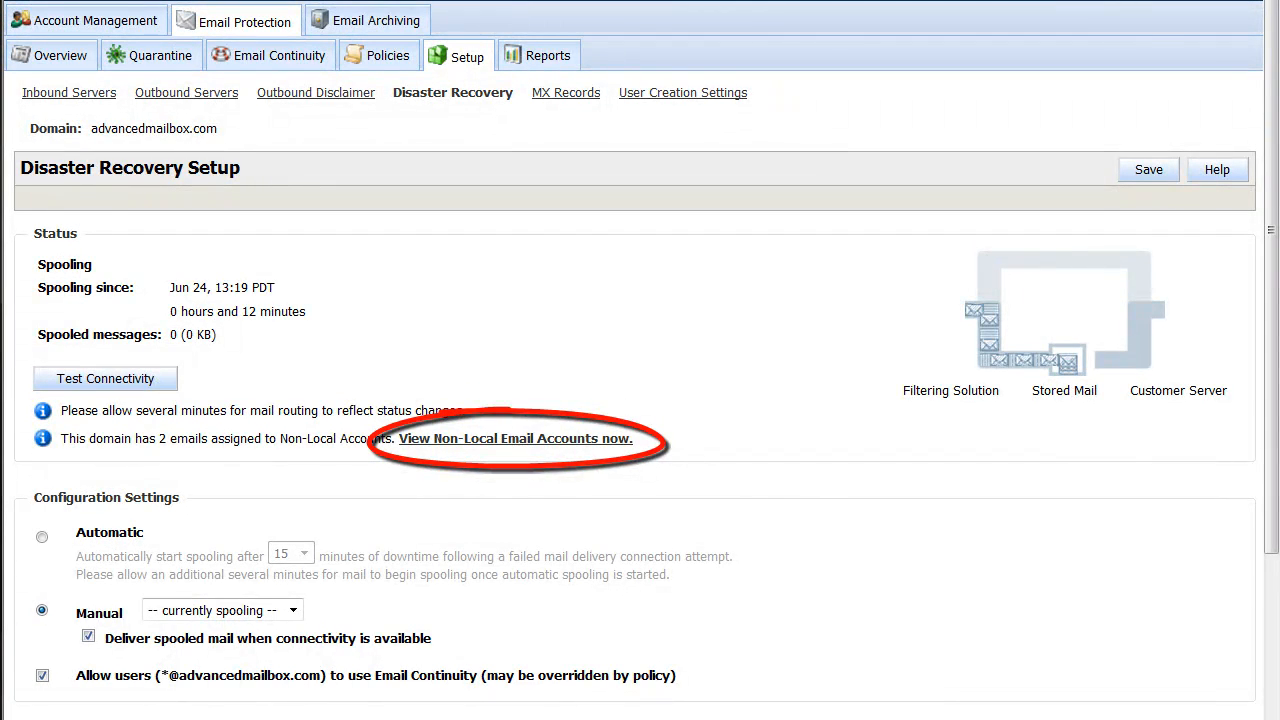
left_click(1148, 168)
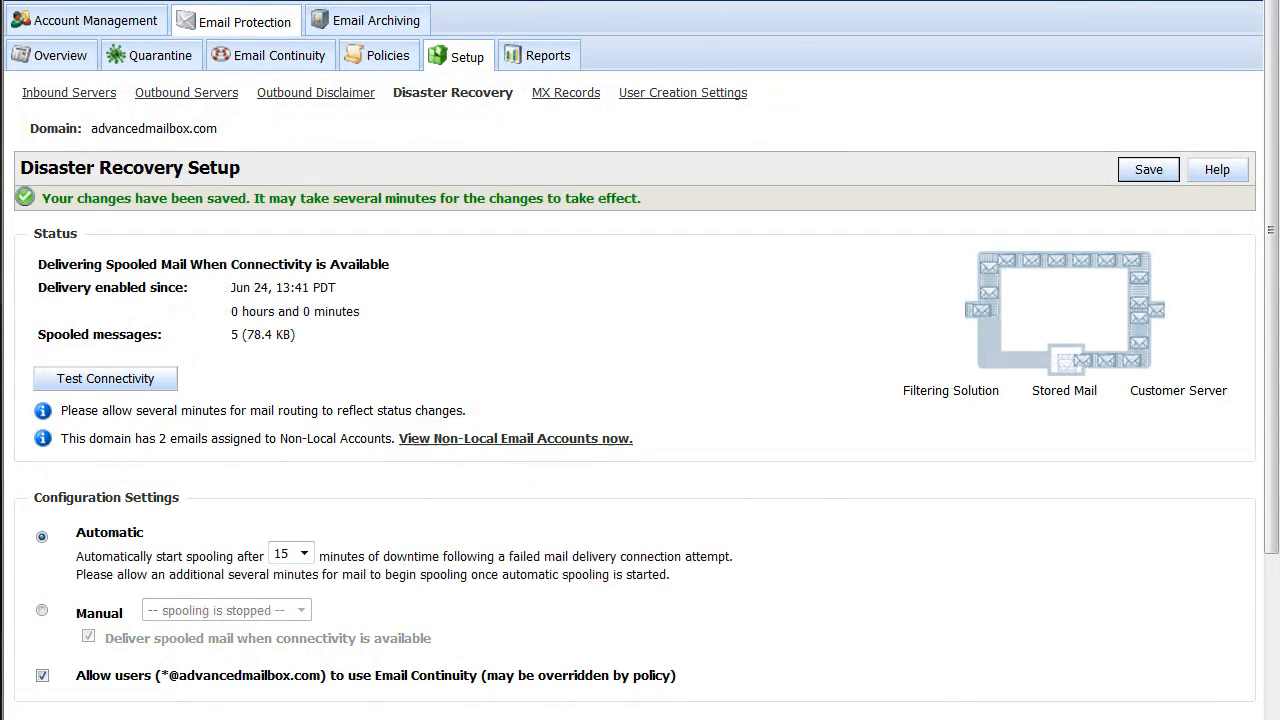